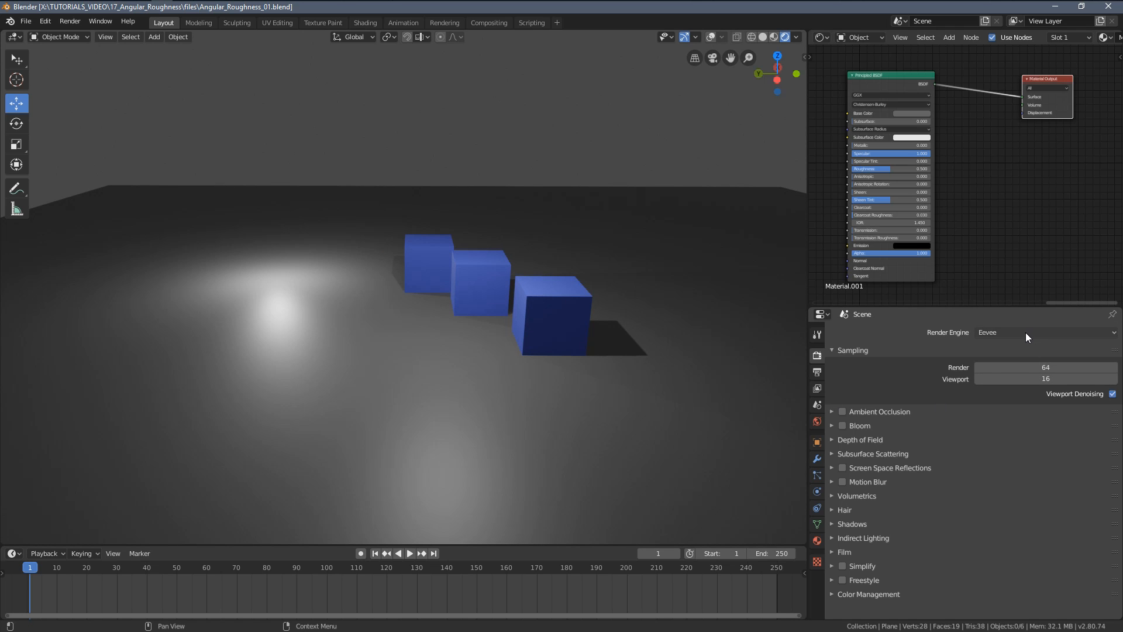
- Switch the render engine to Cycles for comparison, then back to Eevee
left_click(1043, 331)
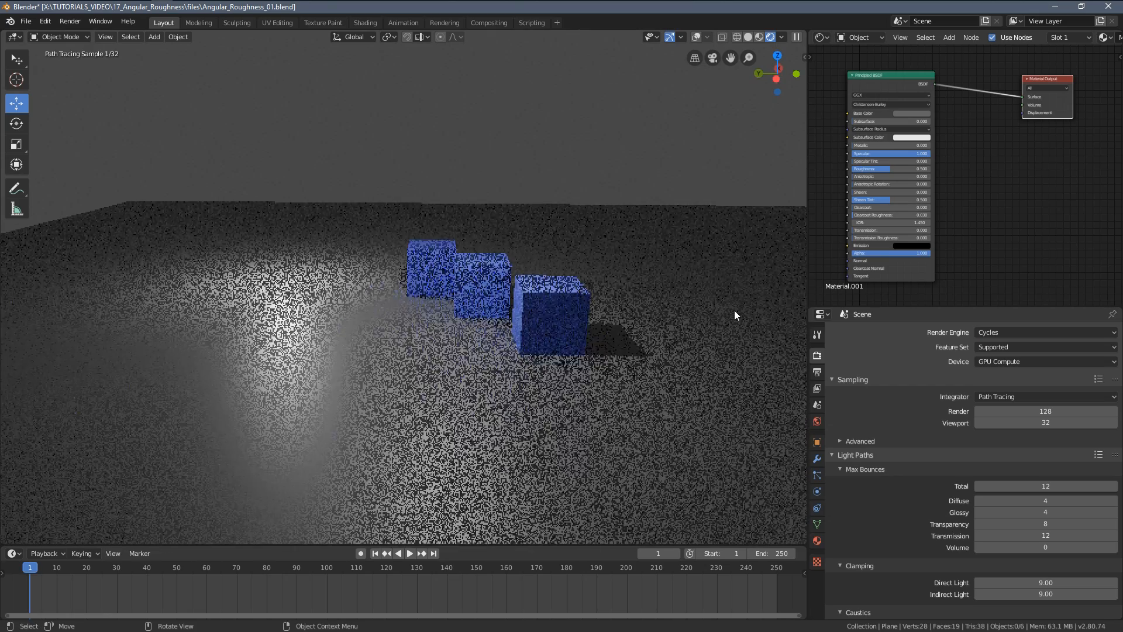
left_click(1044, 331)
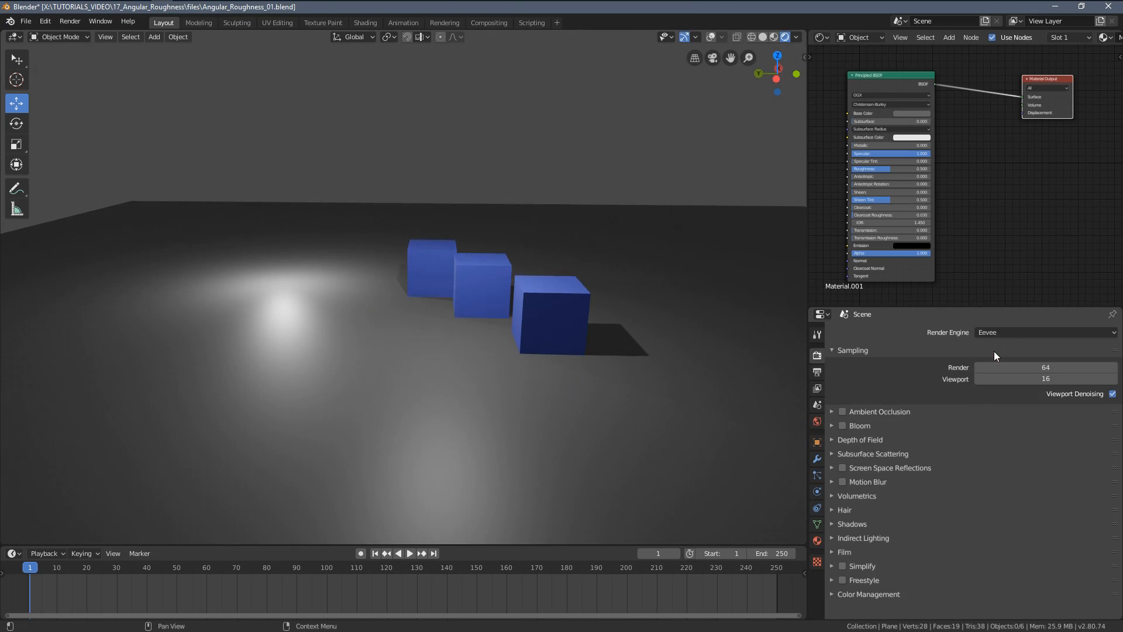
mouse_move(862, 459)
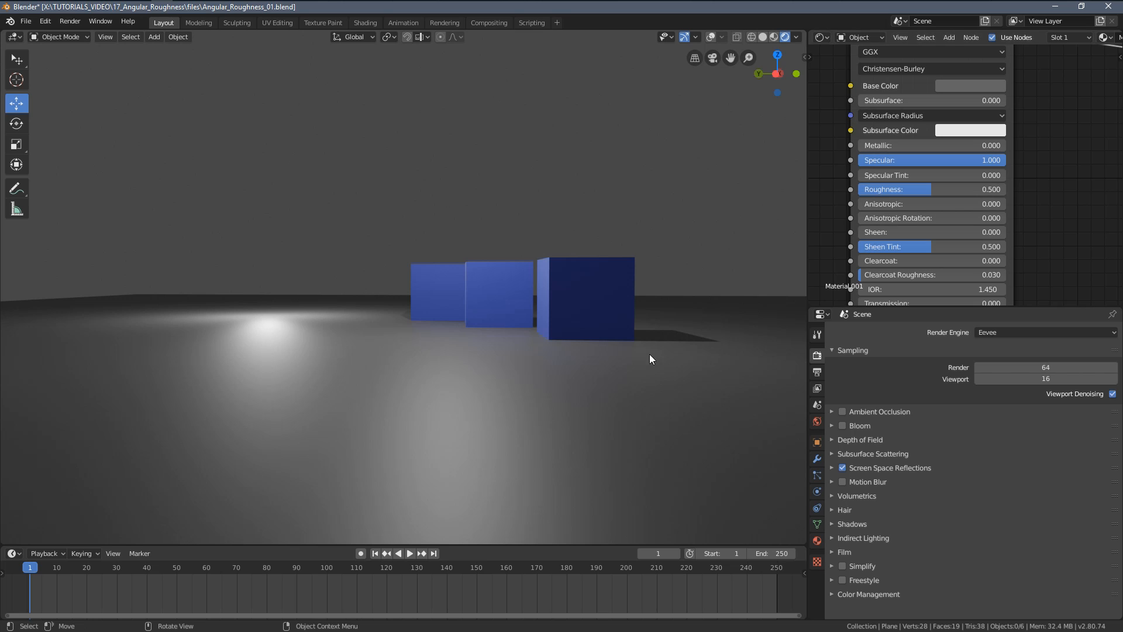
mouse_move(920, 223)
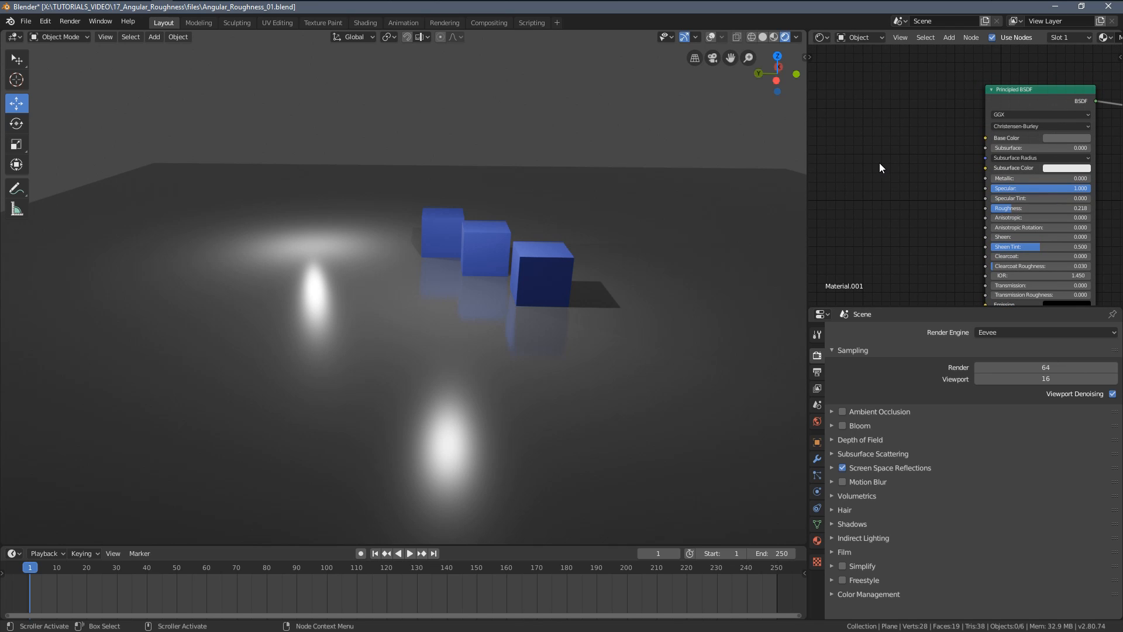
- Work in the Shader Editor header while lowering the Principled BSDF roughness to 0.218
left_click(971, 36)
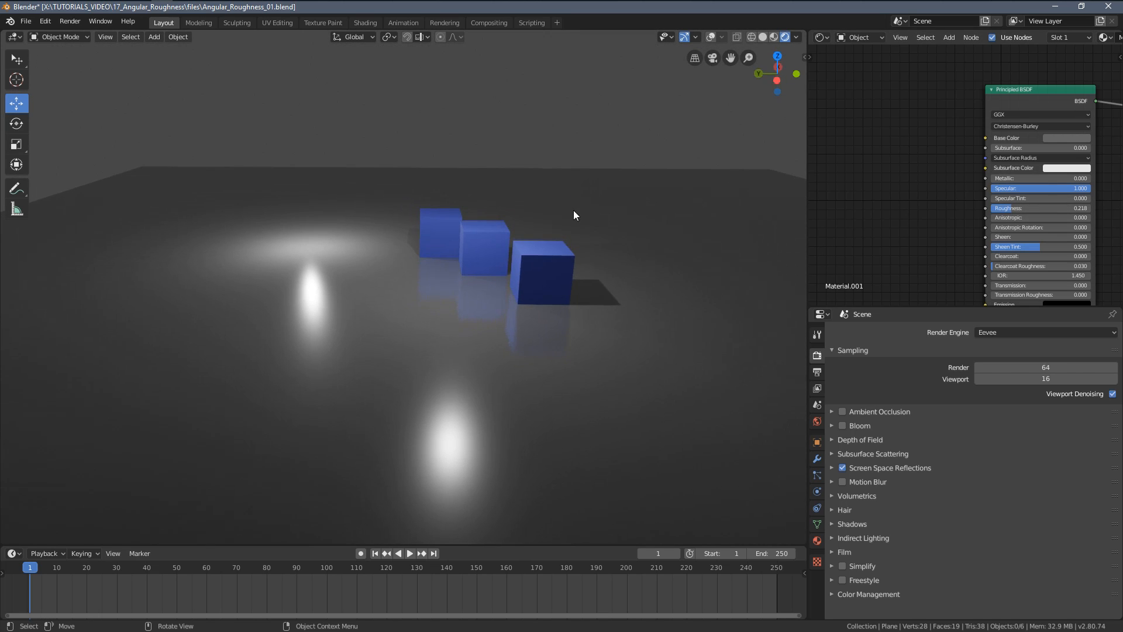
- Add a Layer Weight node and wire its Facing output into Roughness
left_click(947, 37)
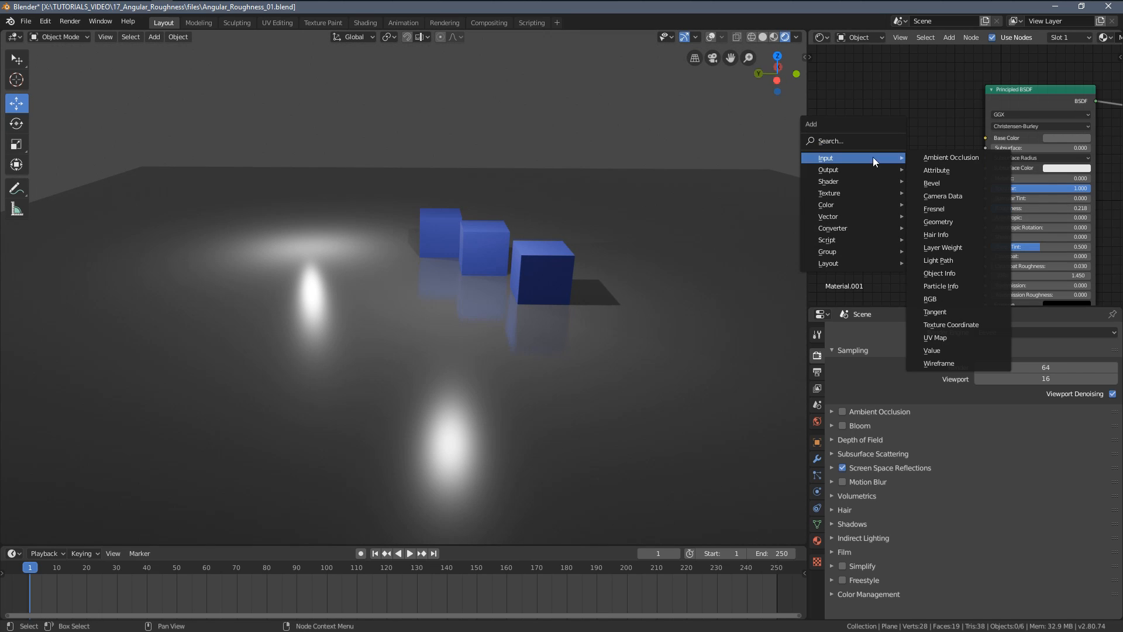
left_click(942, 247)
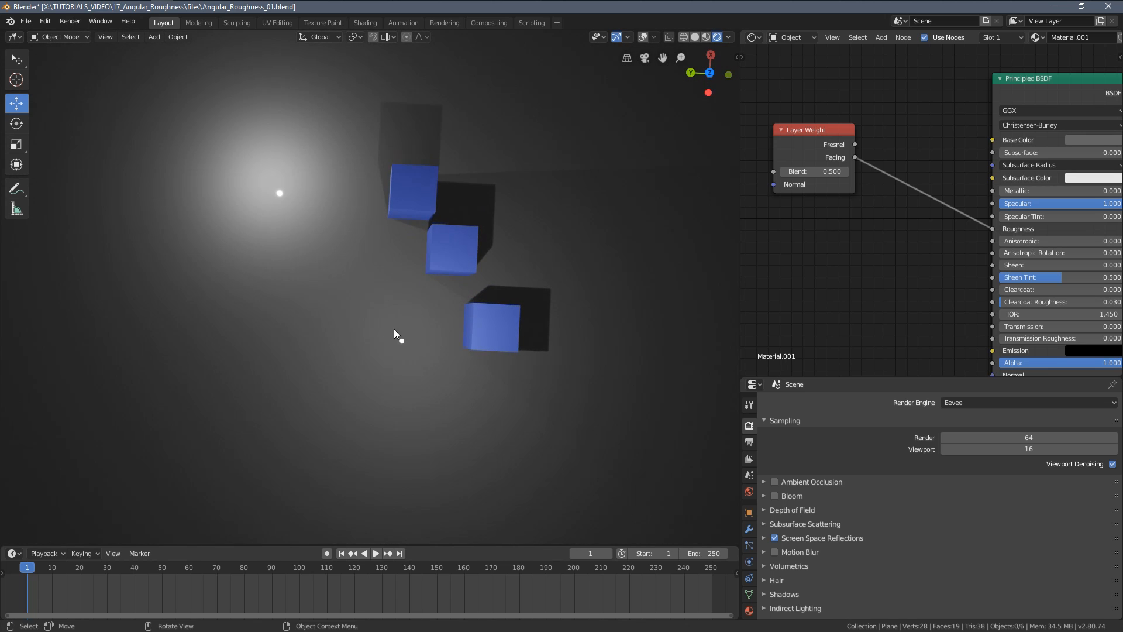
mouse_move(288, 206)
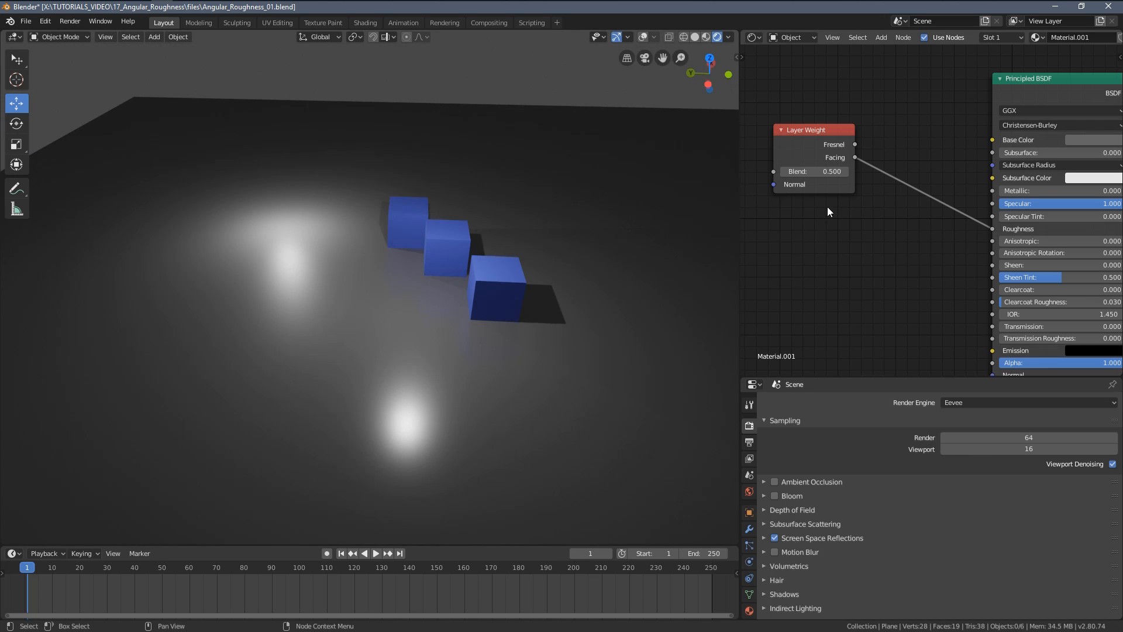
left_click(881, 36)
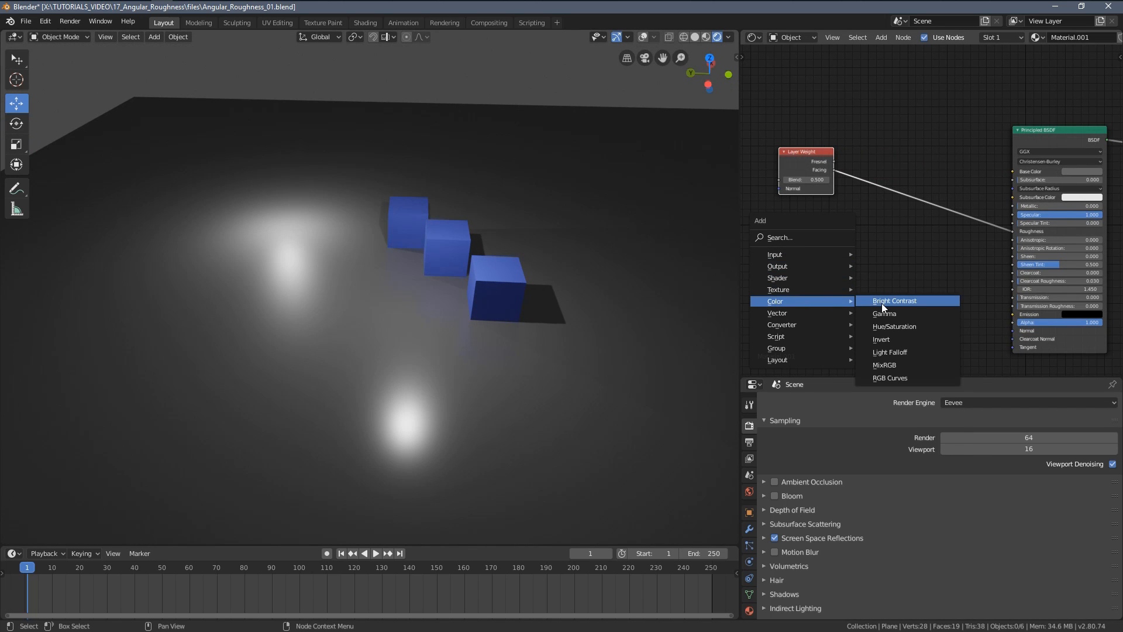
- Add an RGB Curves node between Facing and Roughness with an inverted curve
left_click(889, 377)
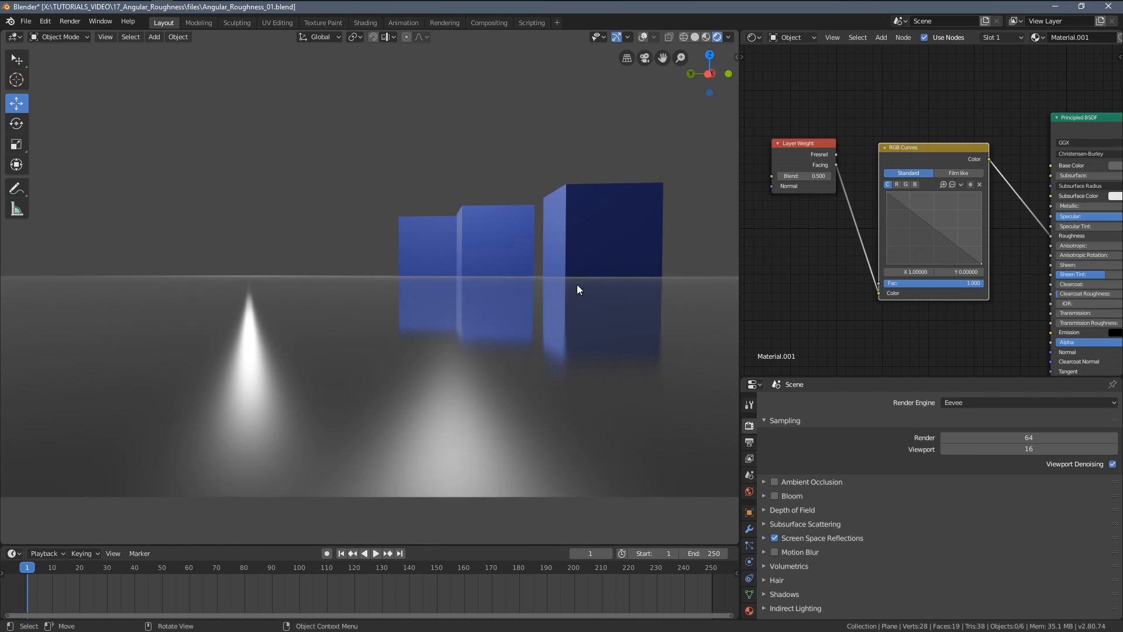
mouse_move(550, 258)
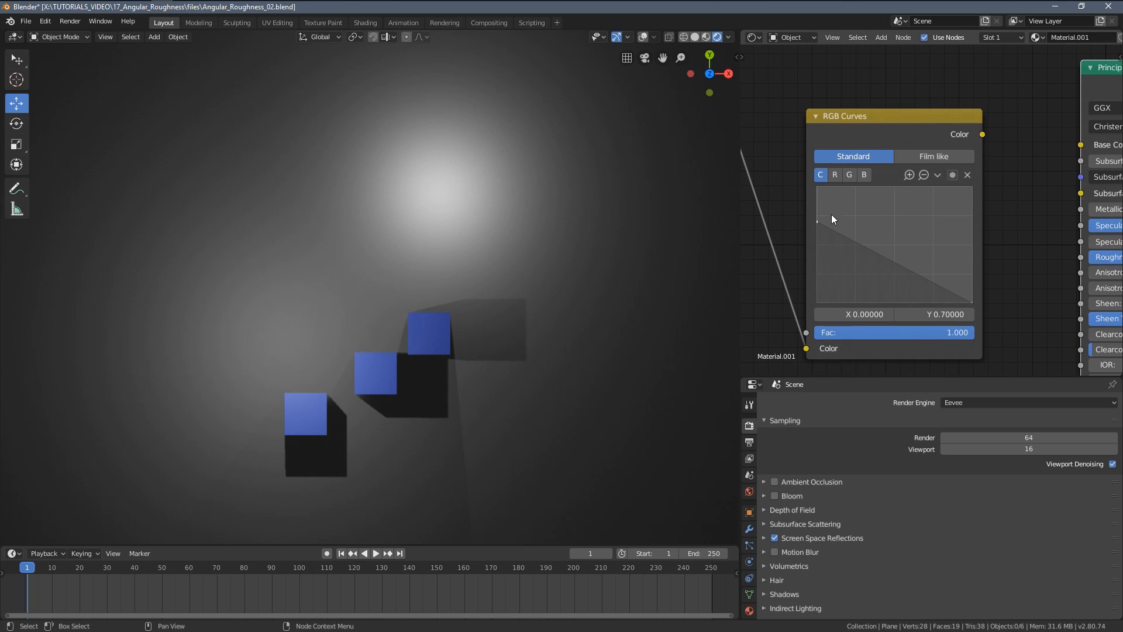
mouse_move(819, 237)
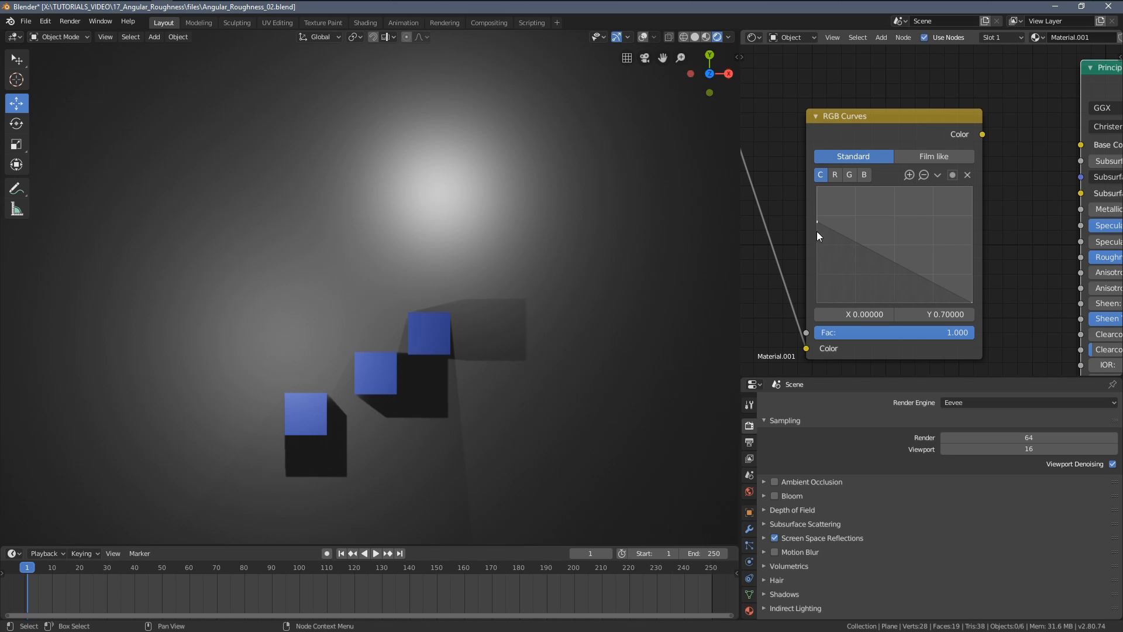
mouse_move(909, 230)
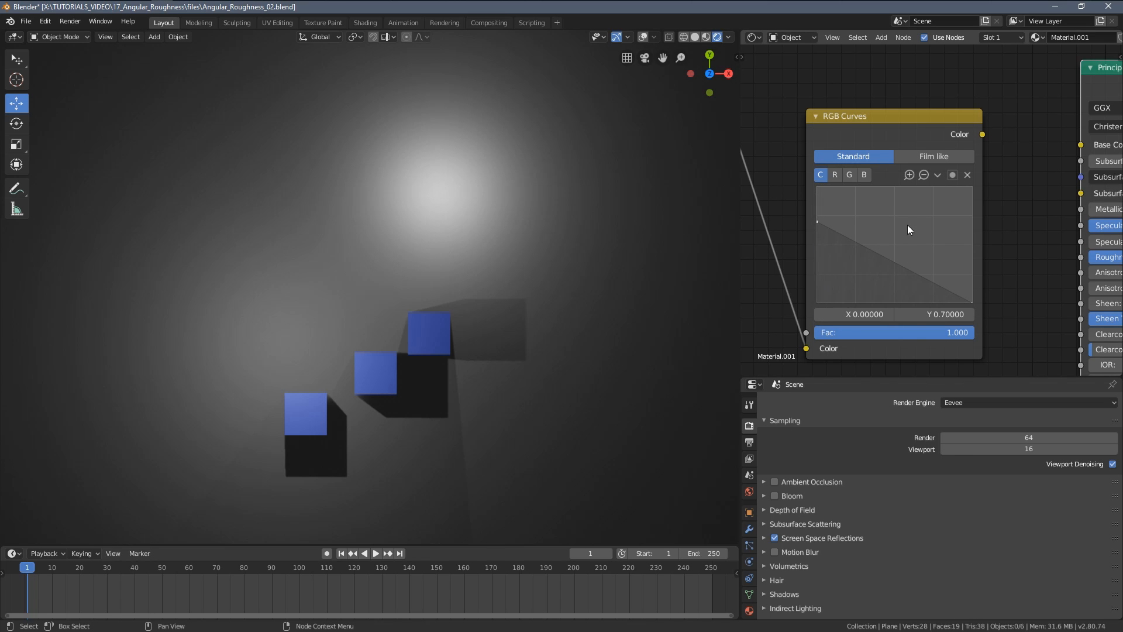
mouse_move(881, 237)
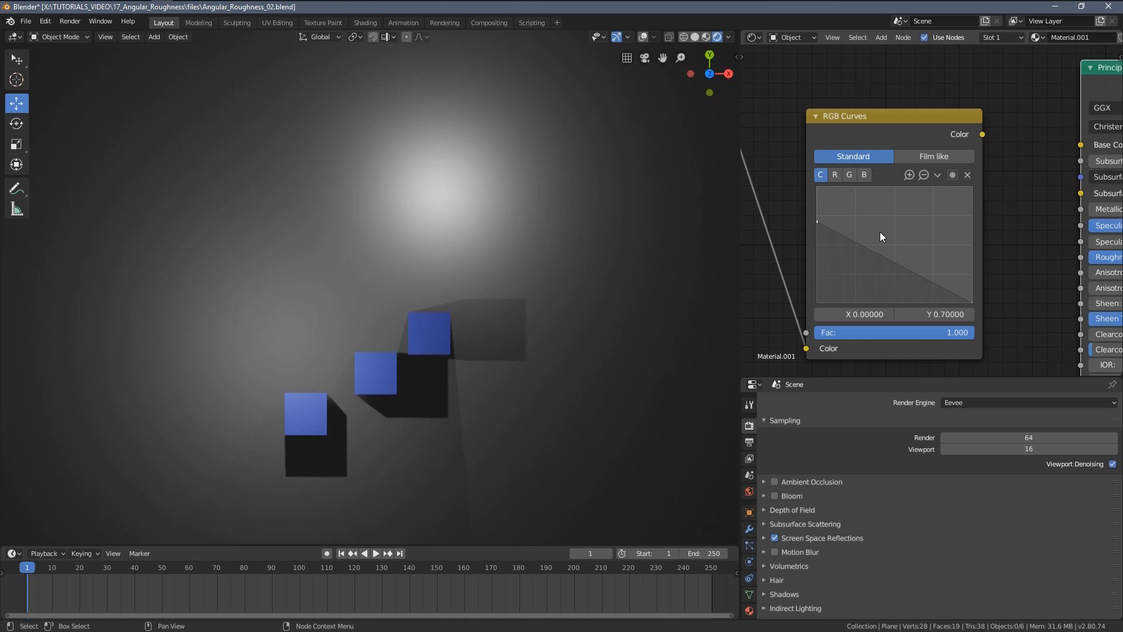
mouse_move(893, 301)
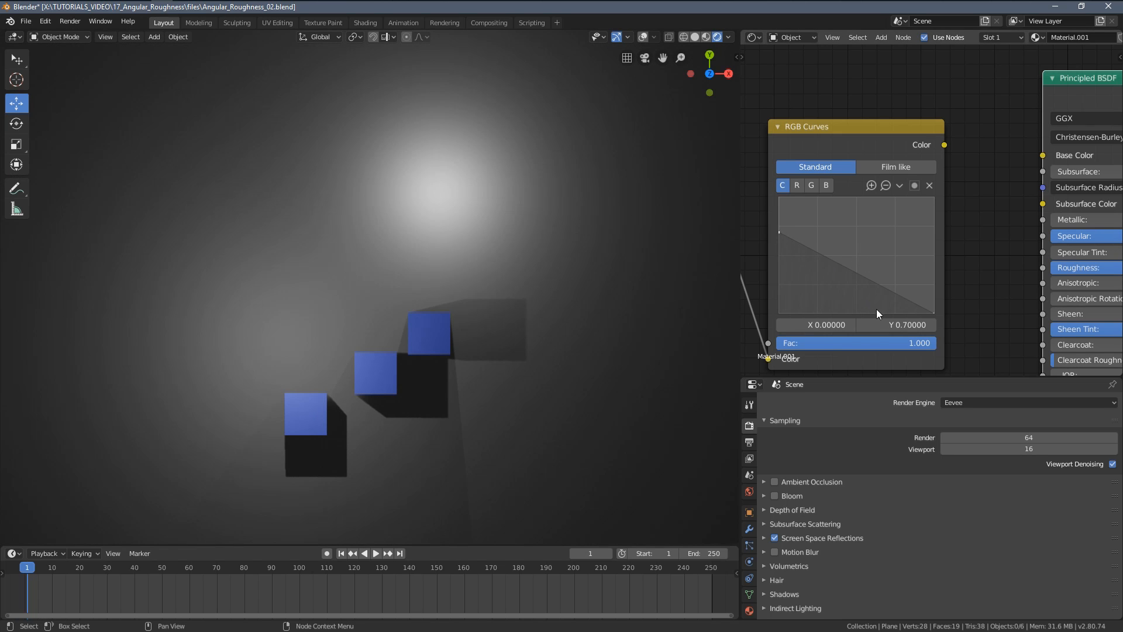
mouse_move(1043, 283)
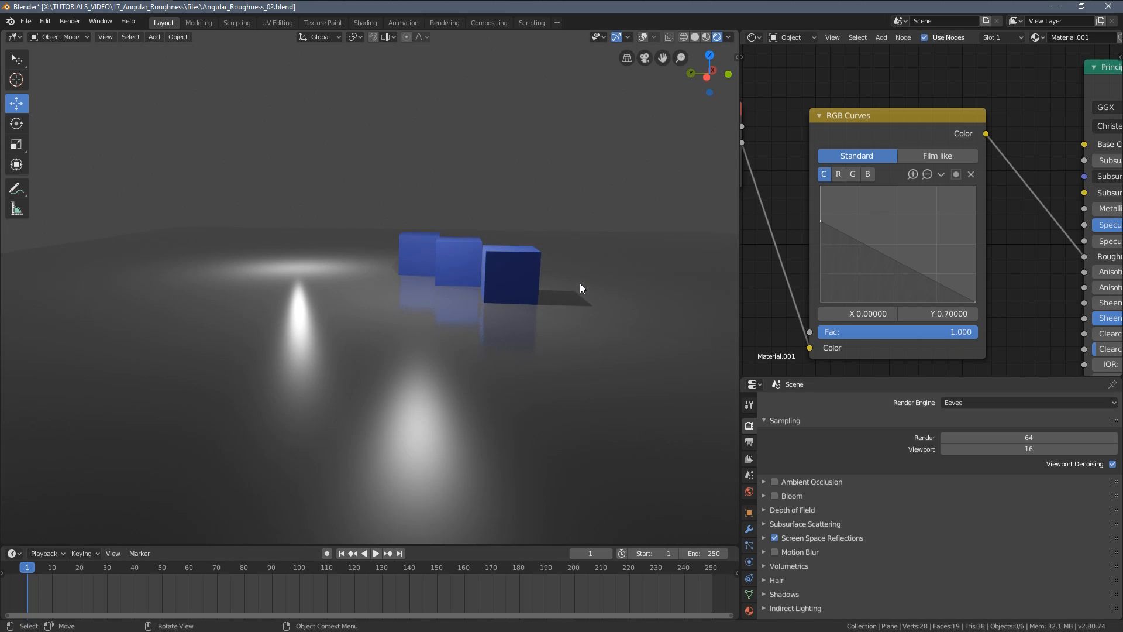
mouse_move(491, 328)
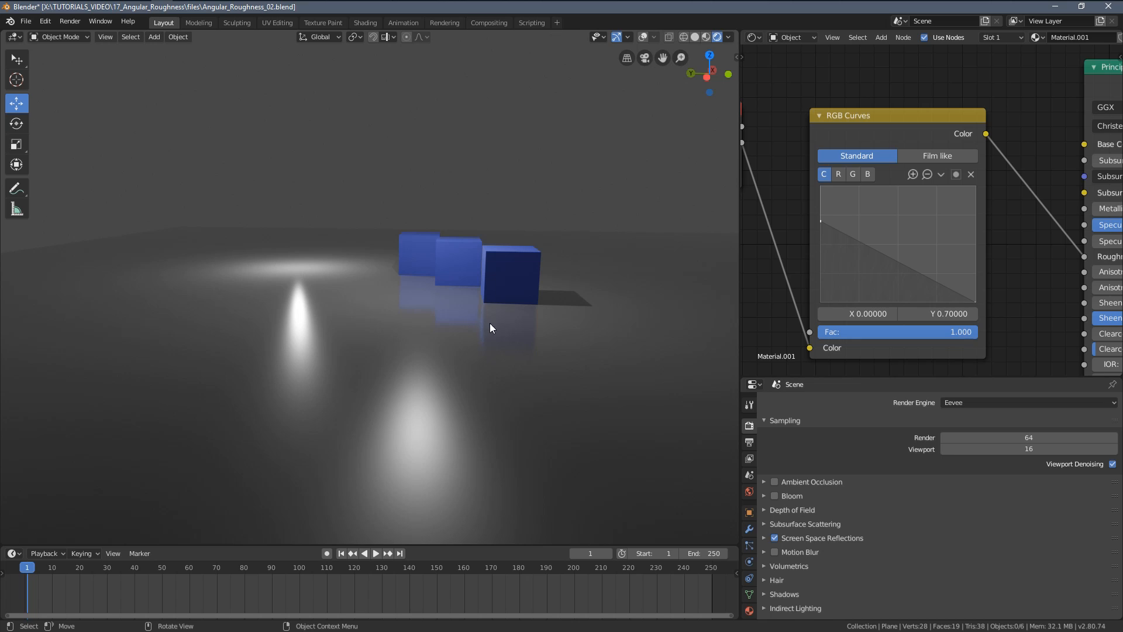
mouse_move(891, 265)
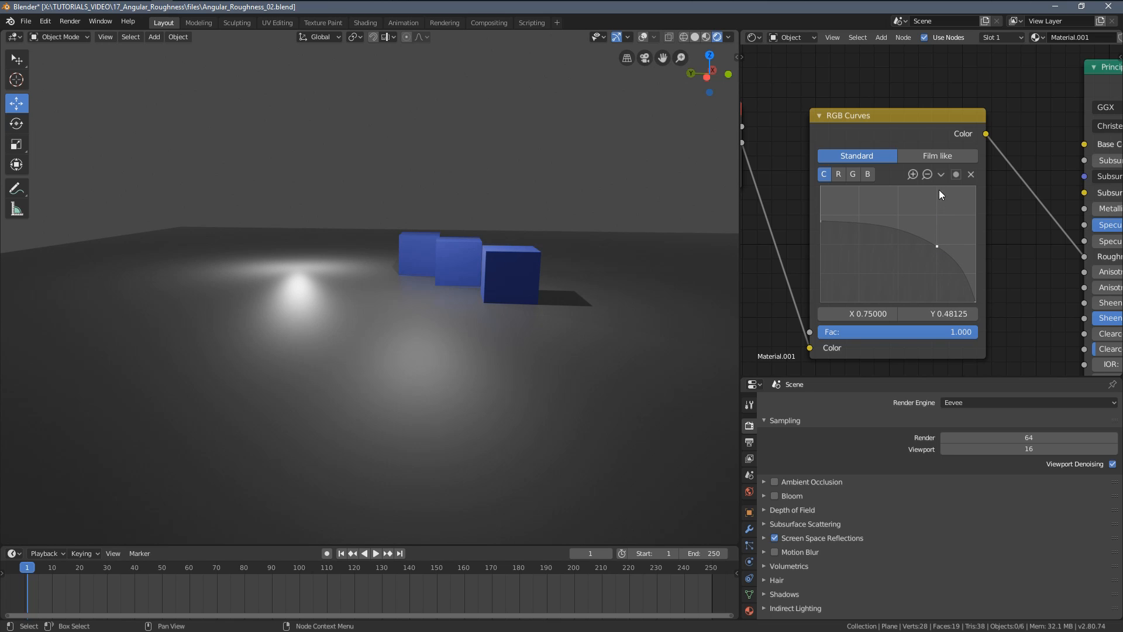
mouse_move(898, 227)
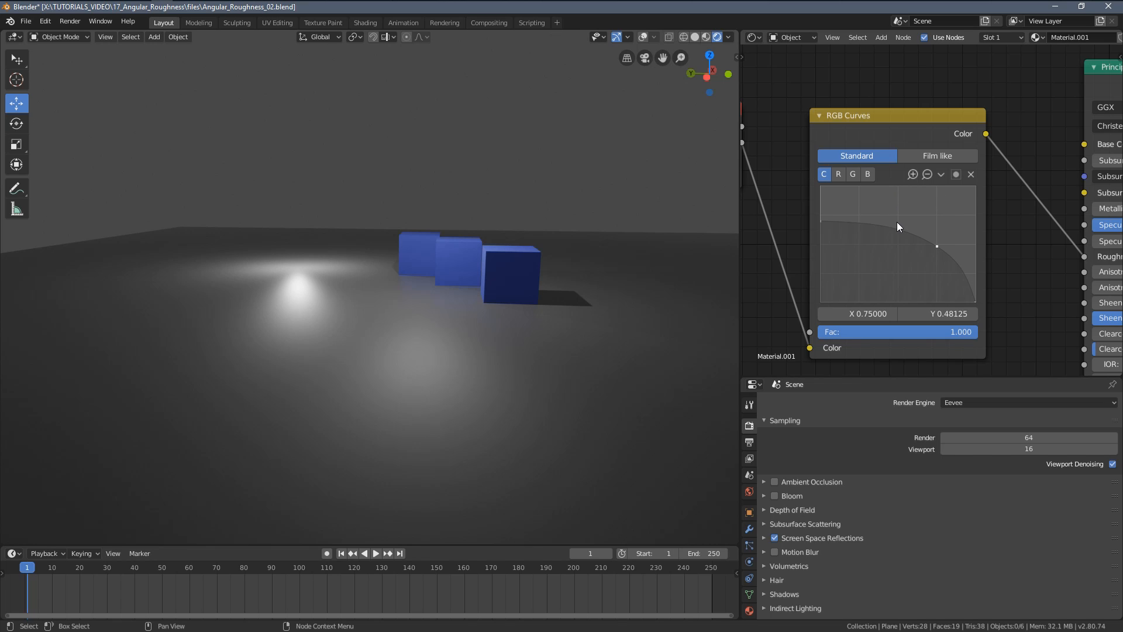
mouse_move(938, 207)
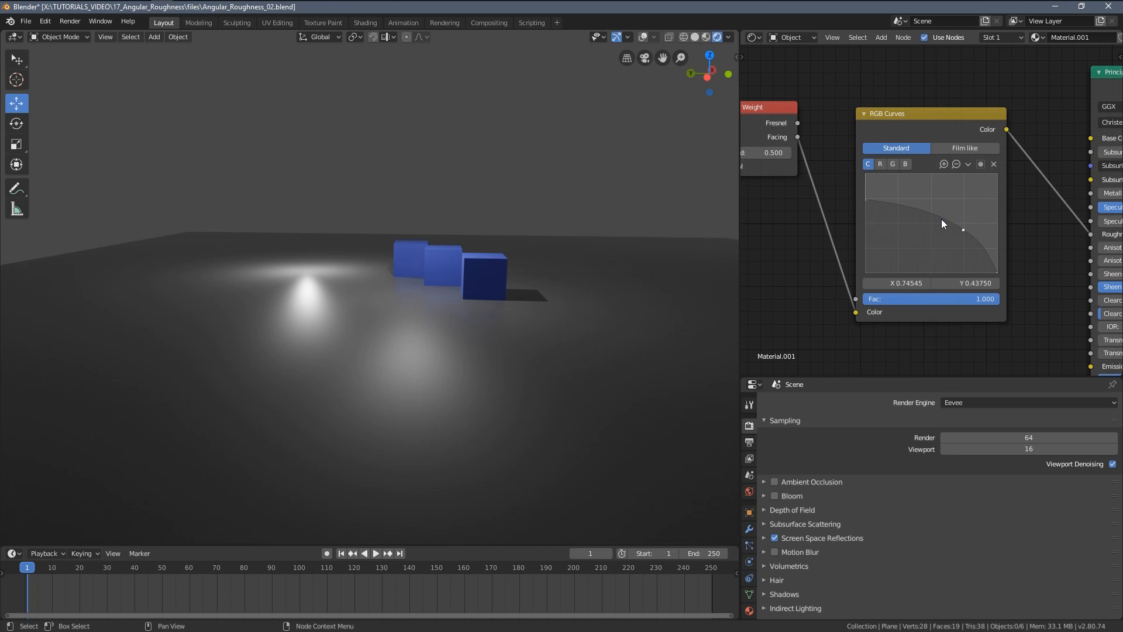
mouse_move(872, 206)
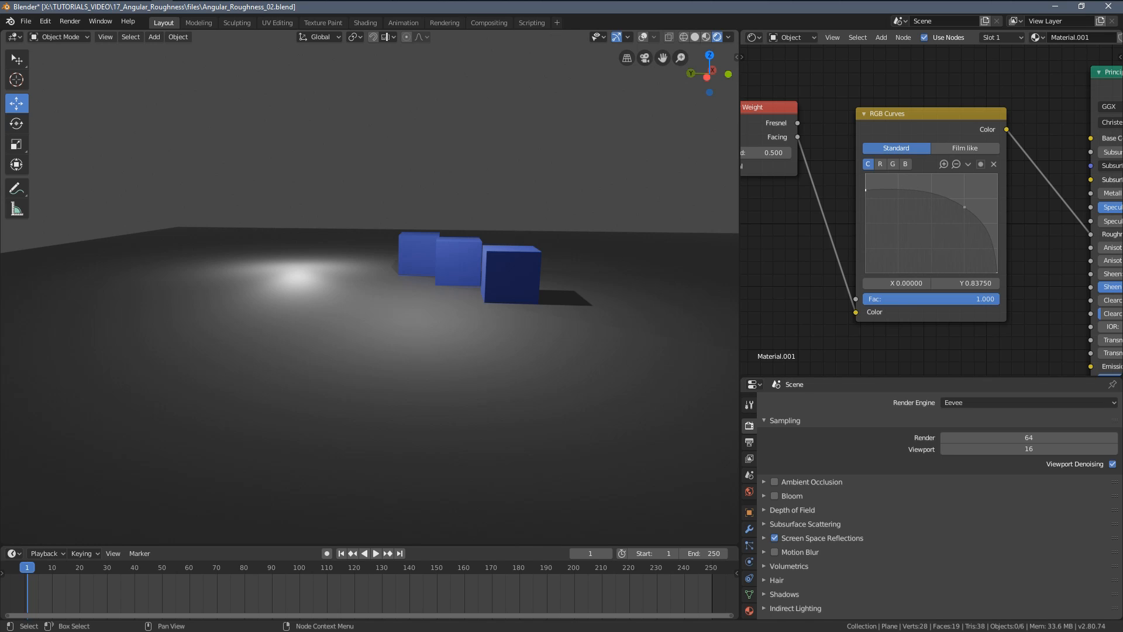
- Drag the RGB Curves left point down to about 0.49
left_click_drag(867, 188, 867, 208)
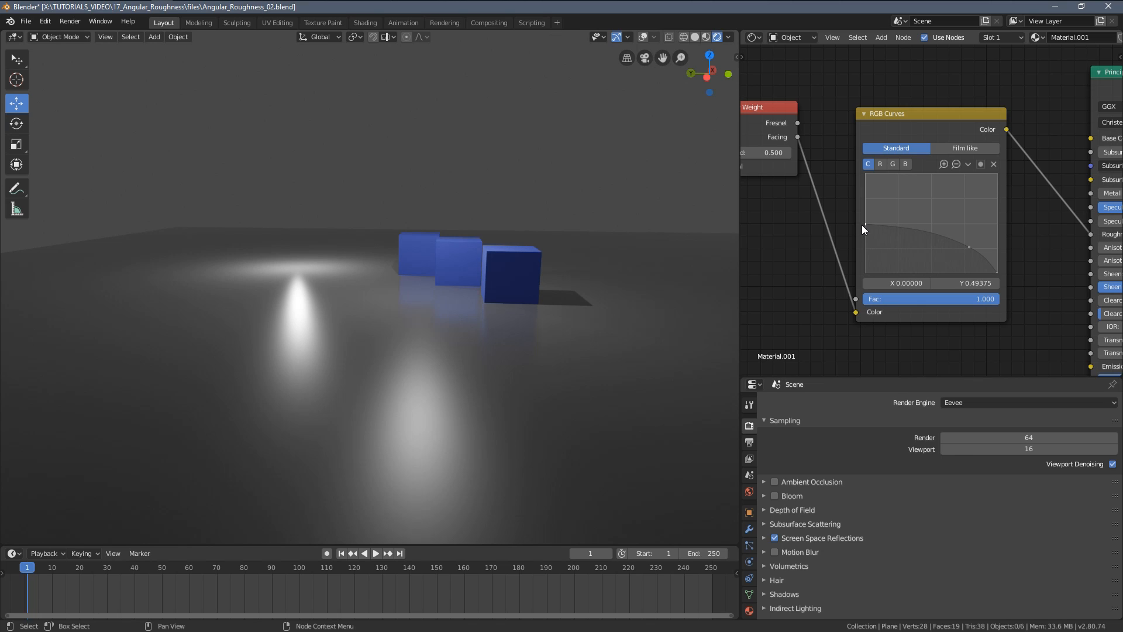
double_click(973, 283)
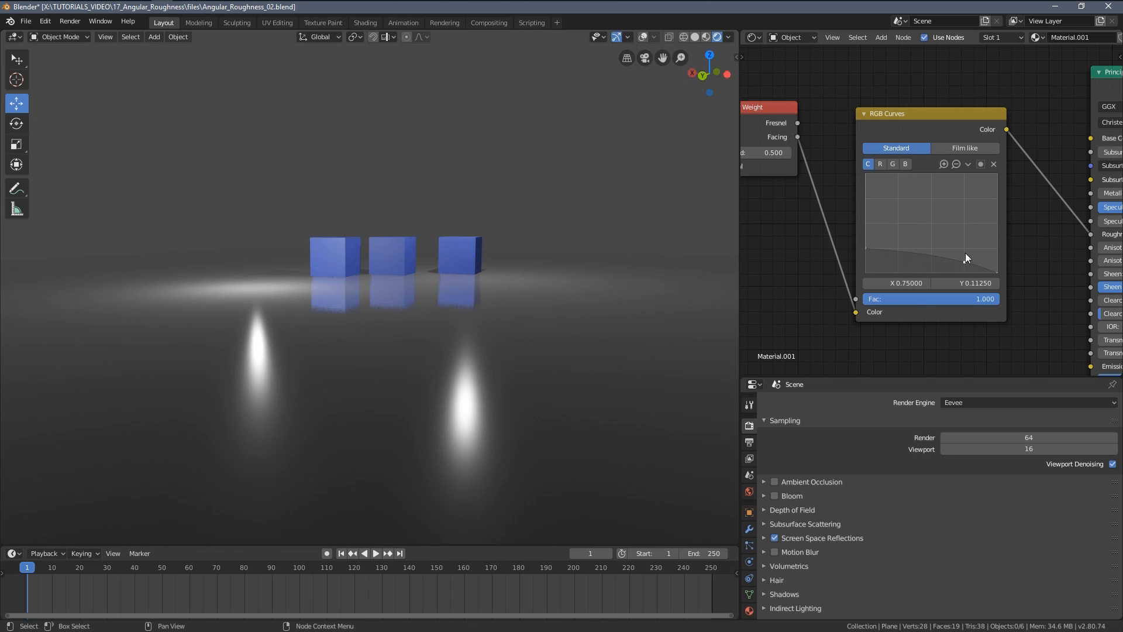
mouse_move(965, 252)
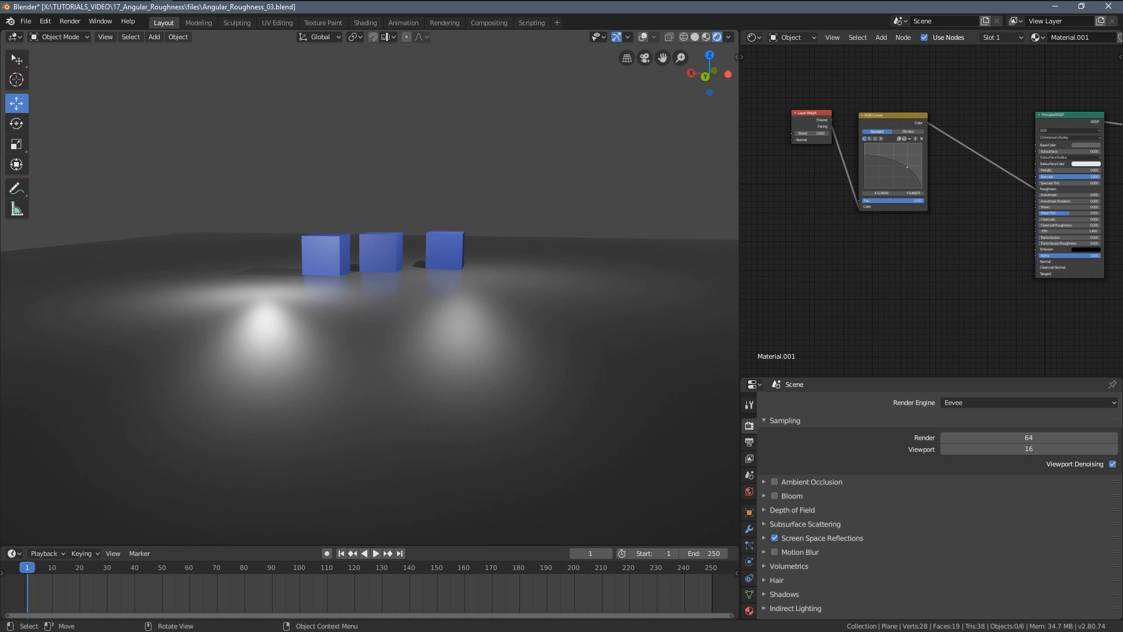
mouse_move(662, 351)
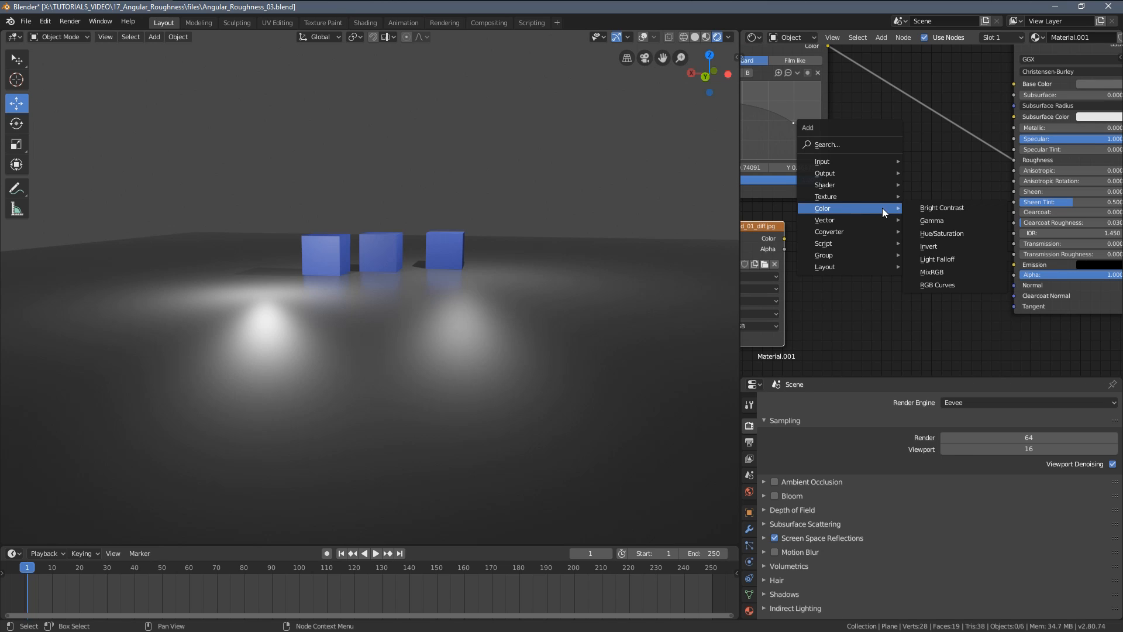
mouse_move(938, 272)
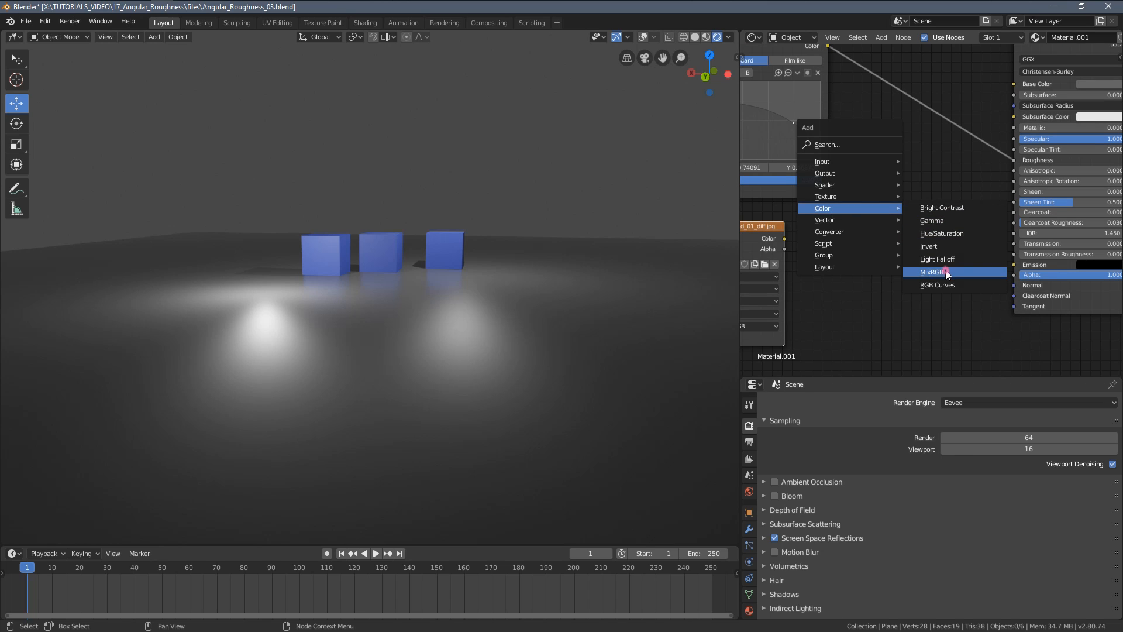
- Add a MixRGB node from the Color category
left_click(931, 271)
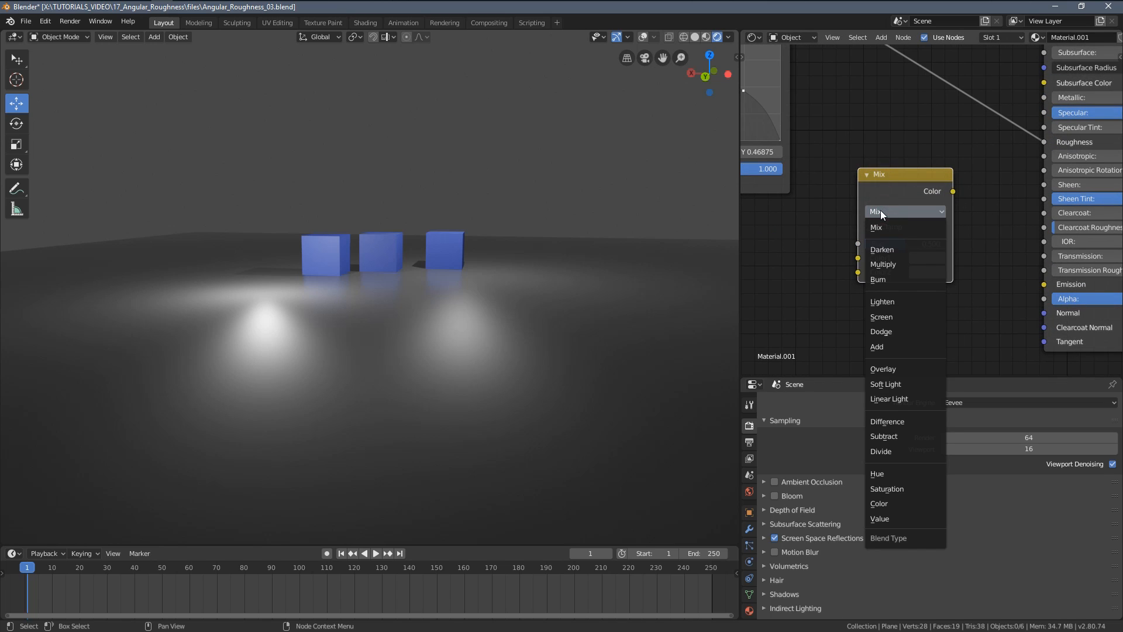
- Set the Mix node blend type to Multiply, combining curve output and concrete texture
left_click(882, 264)
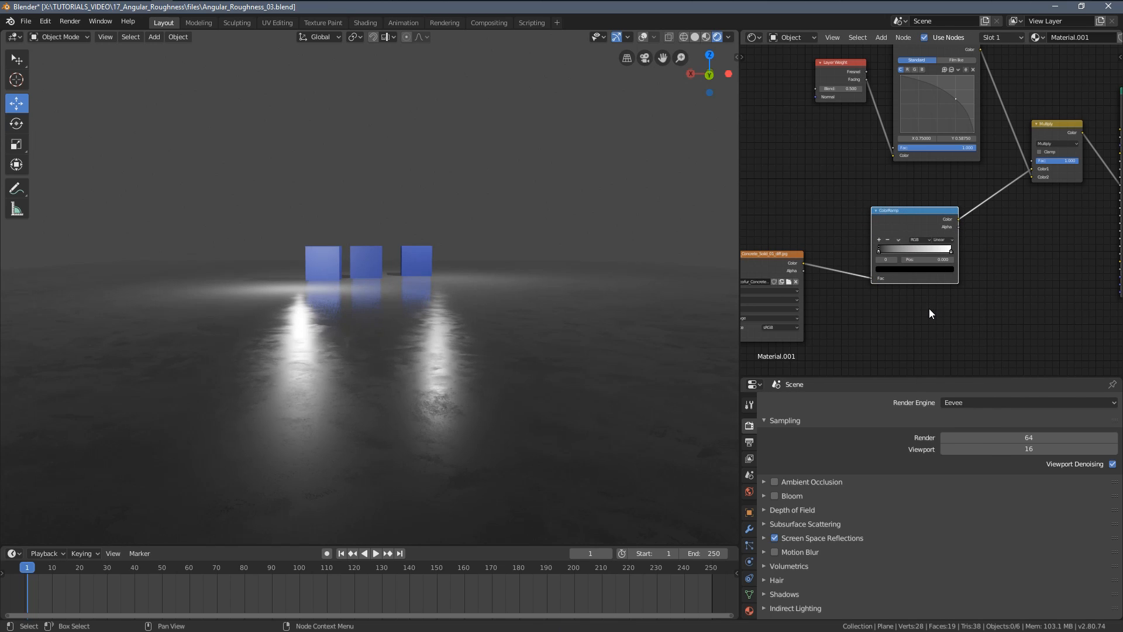
- Pick a different interpolation mode for the ColorRamp node
left_click(964, 239)
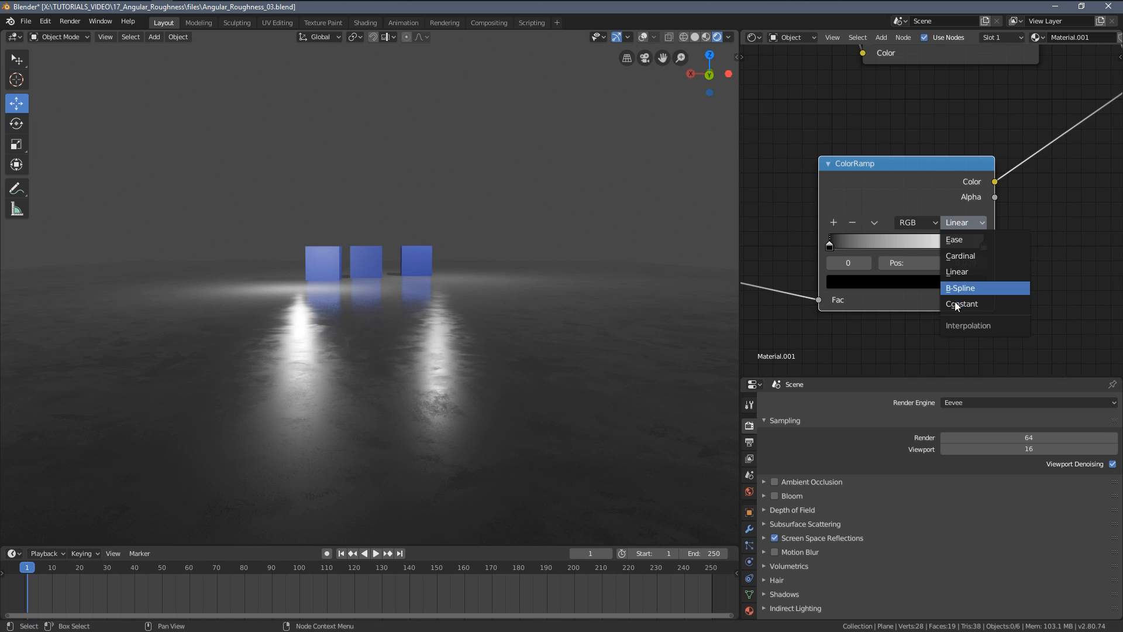
left_click(960, 288)
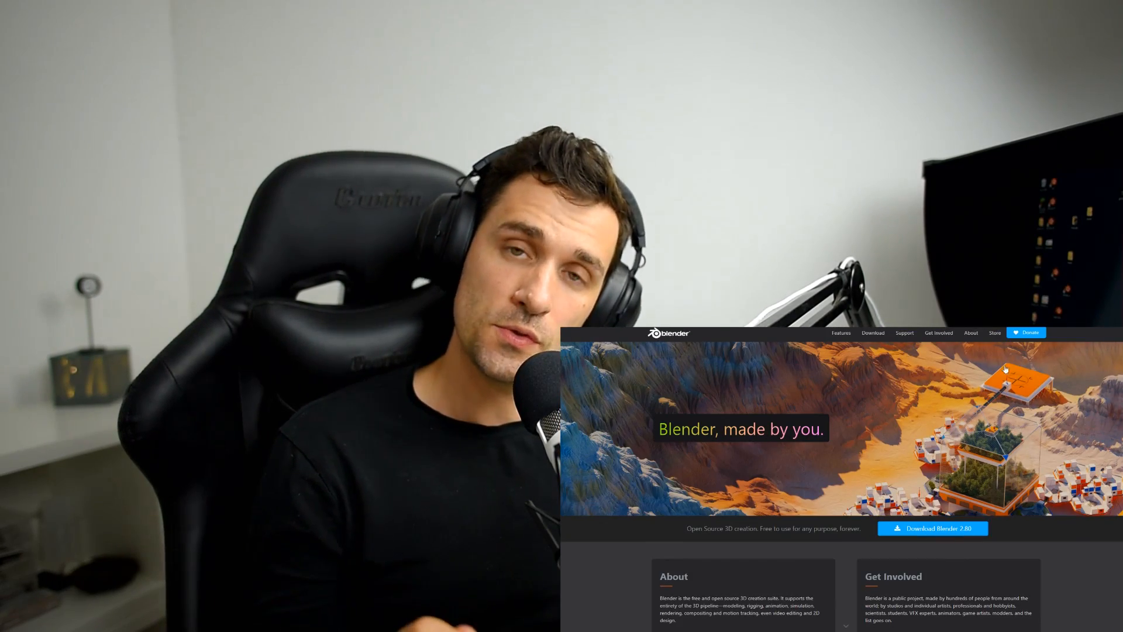
- Open the Blender Development Fund page and scroll to Individual Memberships
left_click(1025, 332)
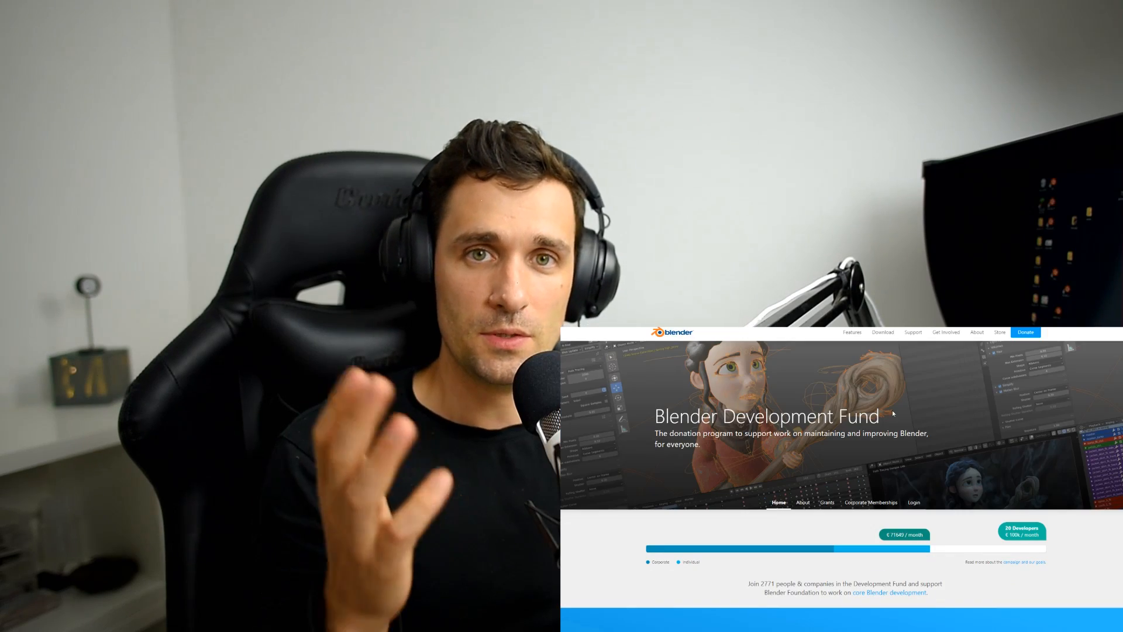
scroll("down", 3)
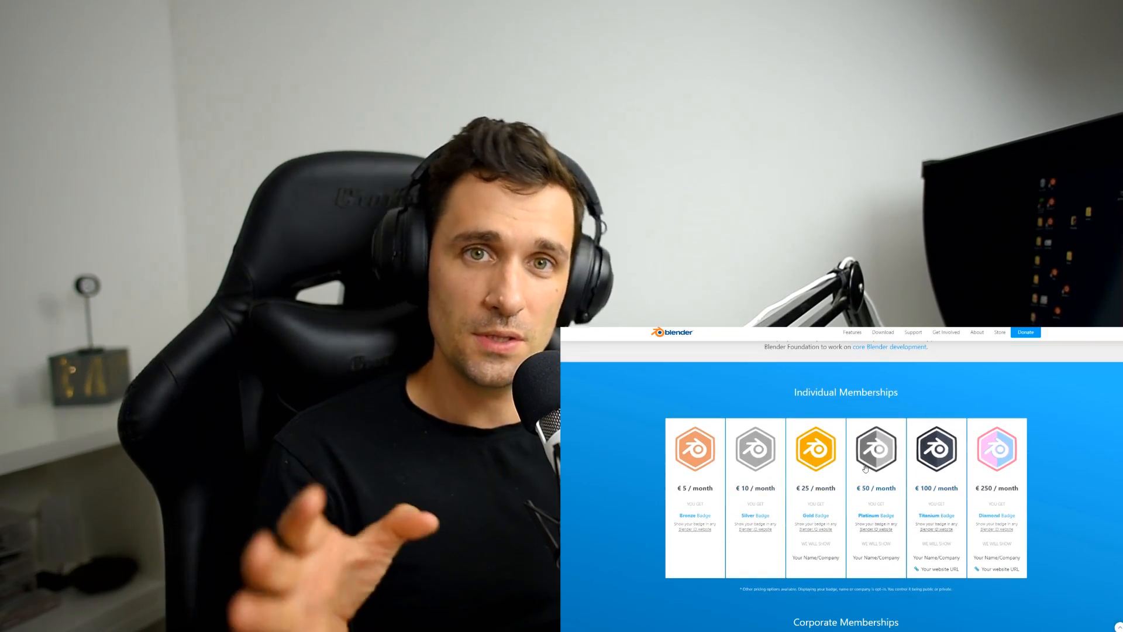